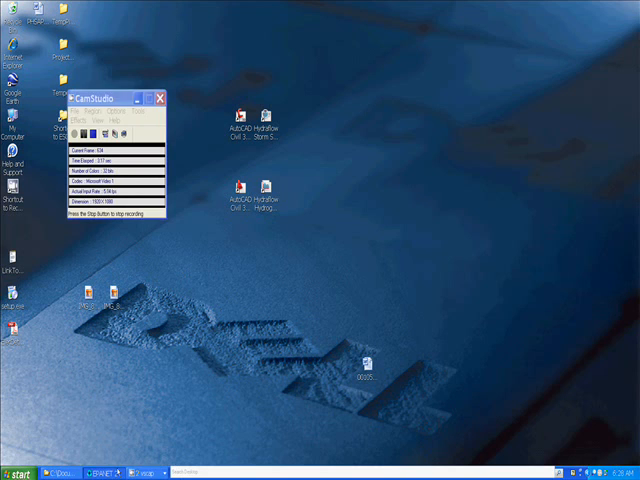
# Bring the SY_WM_Ext2 network window forward and show its backdrop drawing via View > Backdrop
pyautogui.click(106, 471)
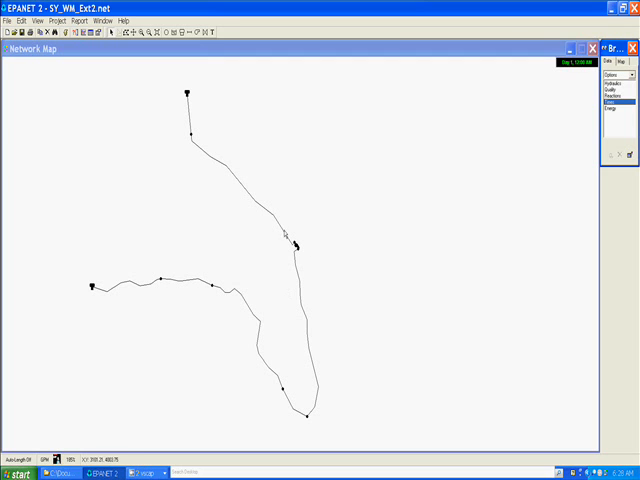
pyautogui.moveTo(207, 128)
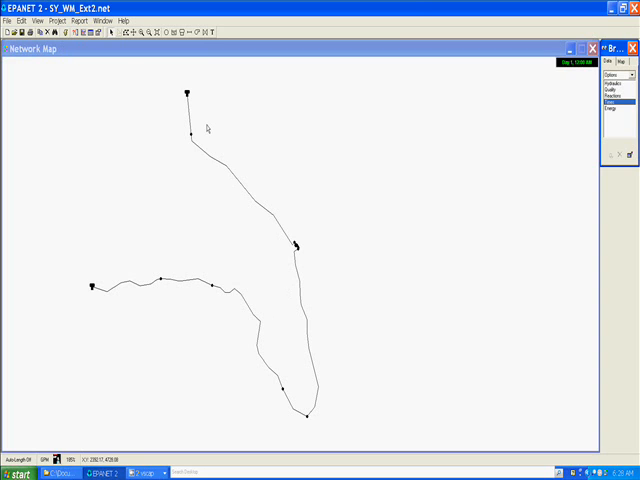
pyautogui.click(38, 19)
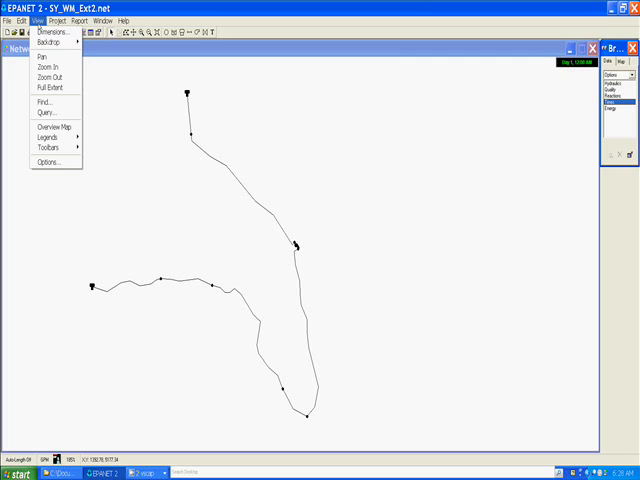
pyautogui.click(48, 42)
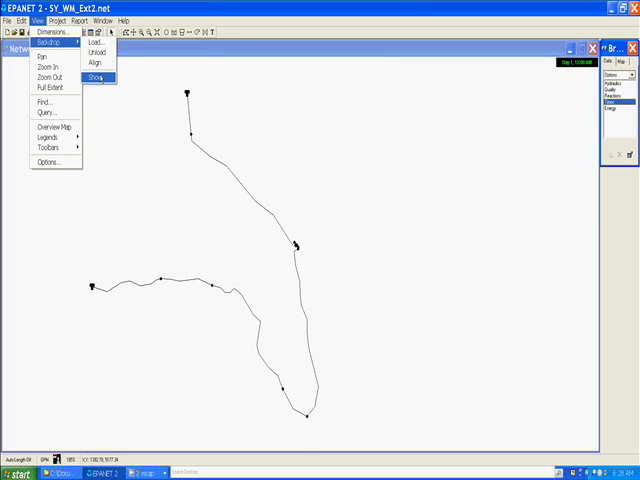
pyautogui.click(96, 77)
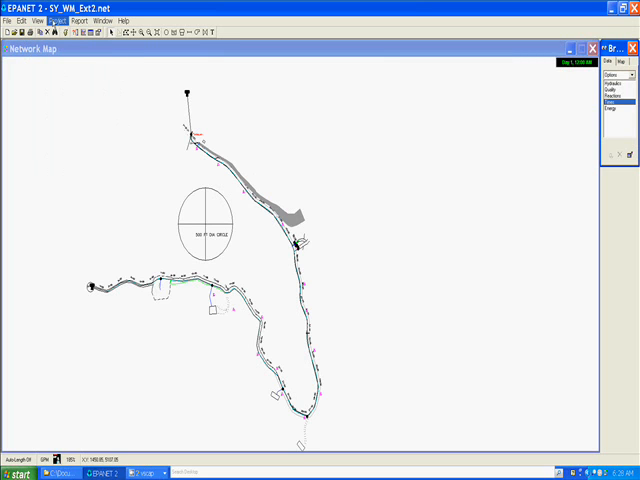
pyautogui.click(39, 20)
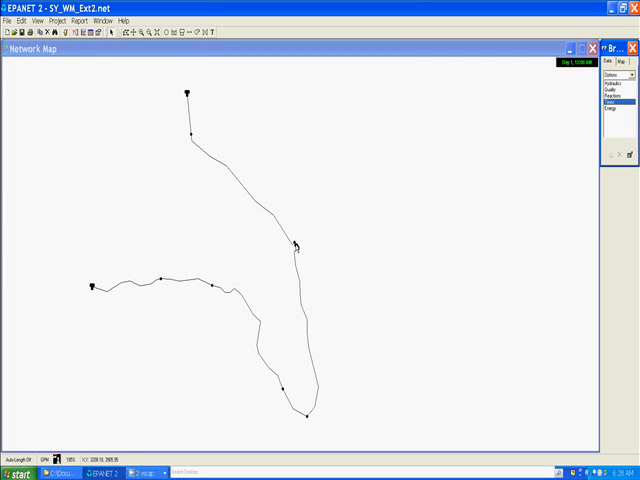
pyautogui.moveTo(310, 335)
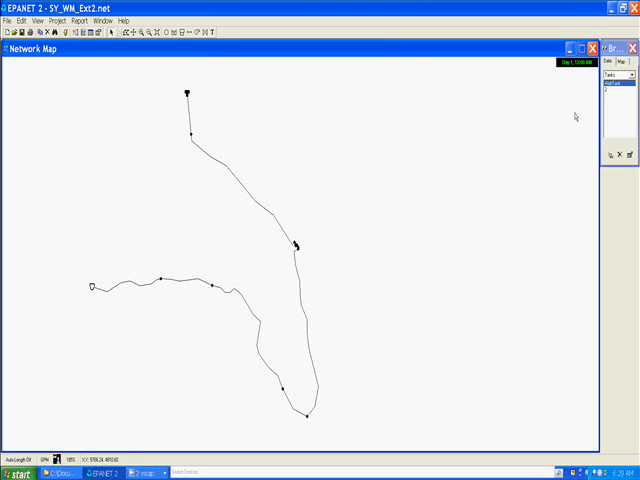
# Edit Total Duration in the Times options of the Data browser
pyautogui.click(617, 75)
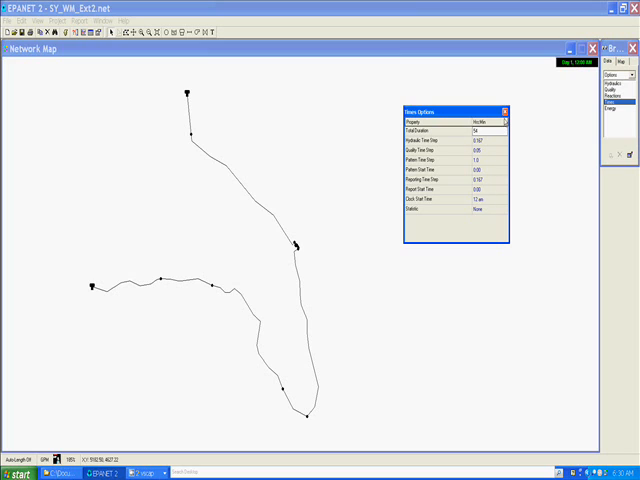
pyautogui.click(505, 111)
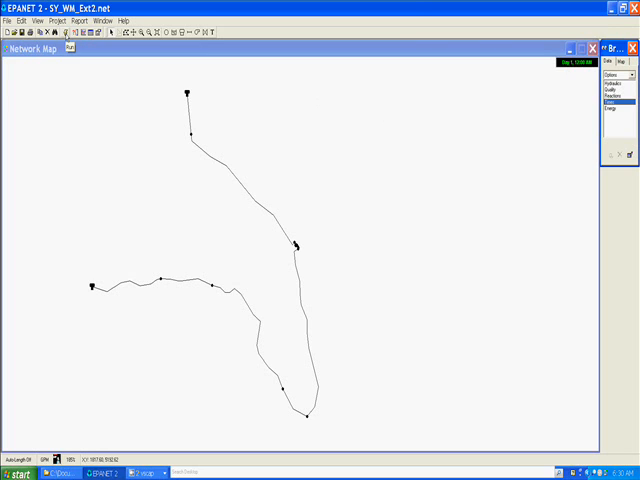
# Run the SY_WM_Ext2 simulation and acknowledge the successful-run message
pyautogui.click(122, 31)
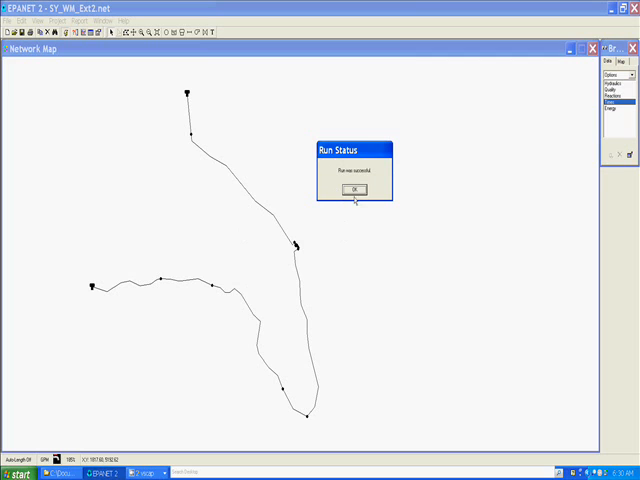
pyautogui.click(354, 190)
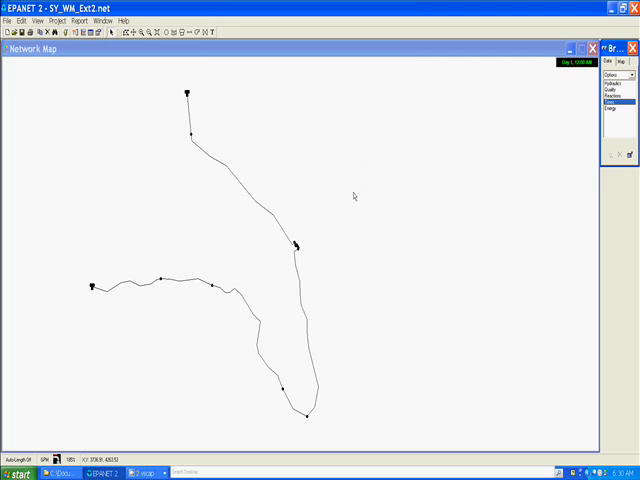
pyautogui.moveTo(251, 365)
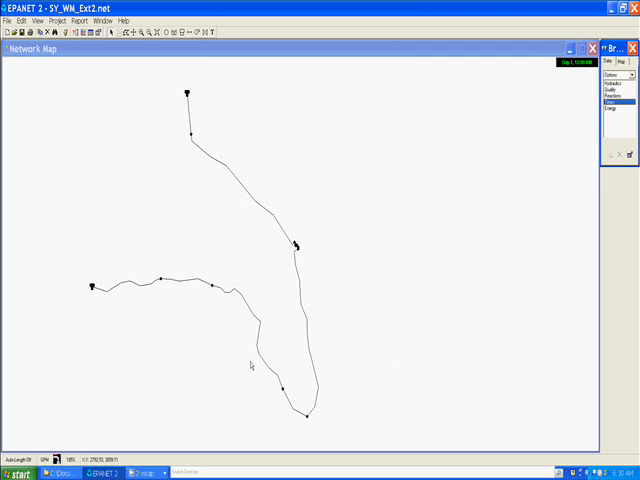
pyautogui.moveTo(340, 258)
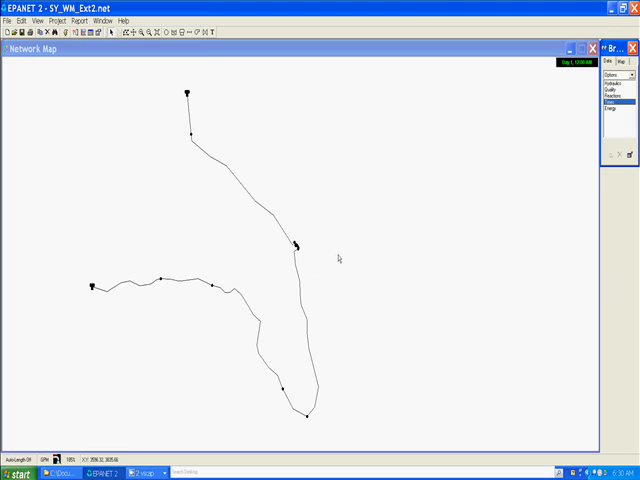
pyautogui.moveTo(396, 257)
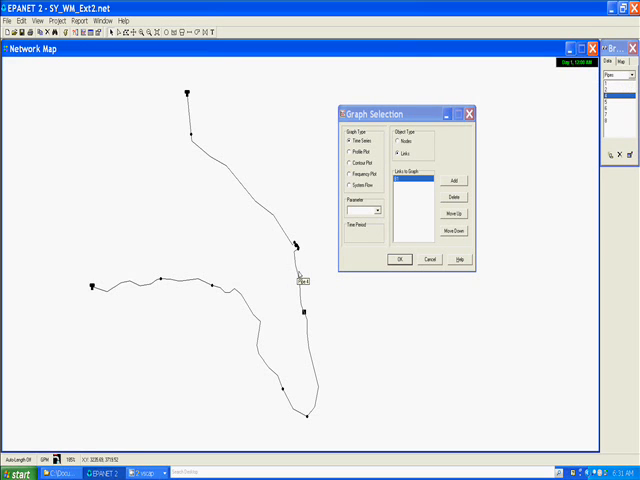
# Choose Flow as the parameter and create the link B1 time-series graph
pyautogui.click(455, 181)
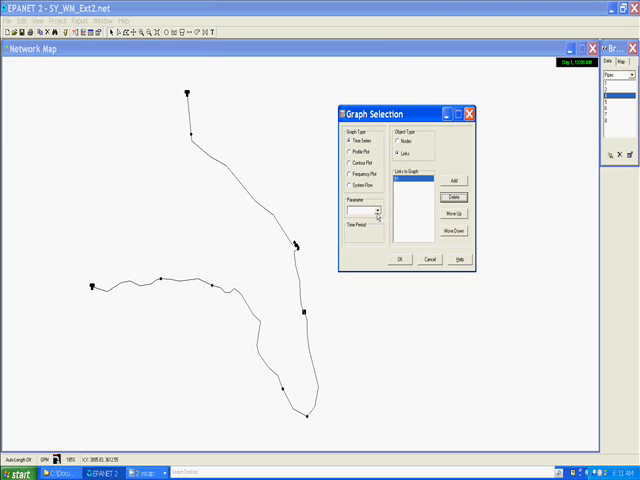
pyautogui.click(379, 216)
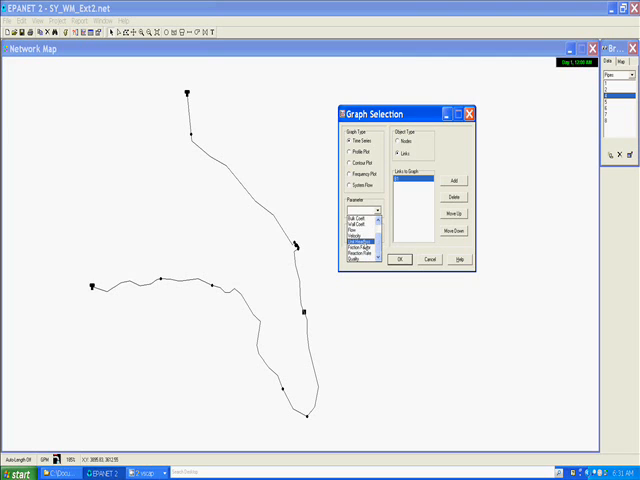
pyautogui.click(352, 247)
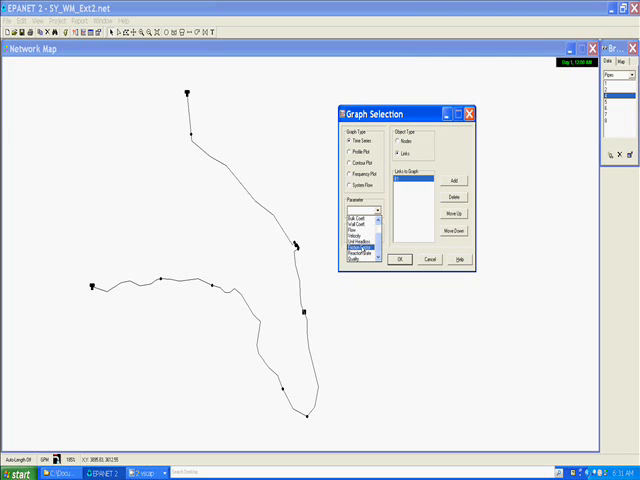
pyautogui.click(355, 238)
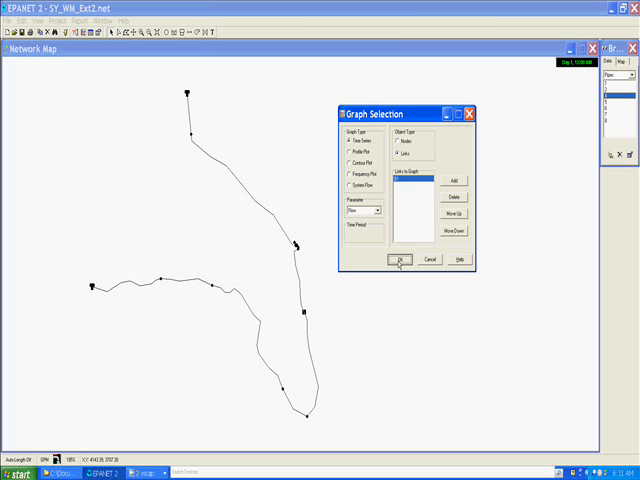
pyautogui.click(397, 260)
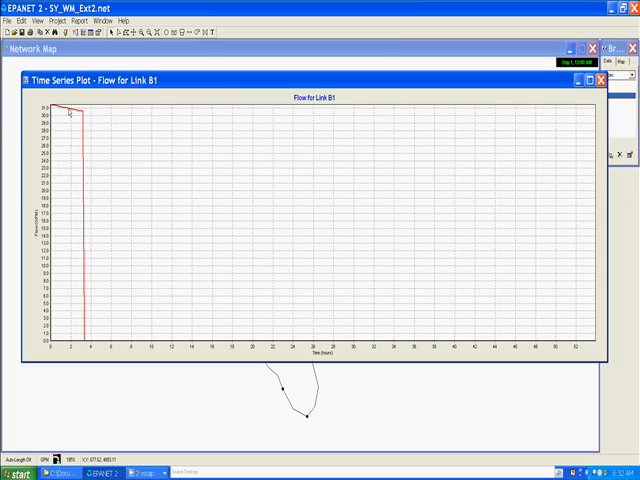
pyautogui.moveTo(88, 117)
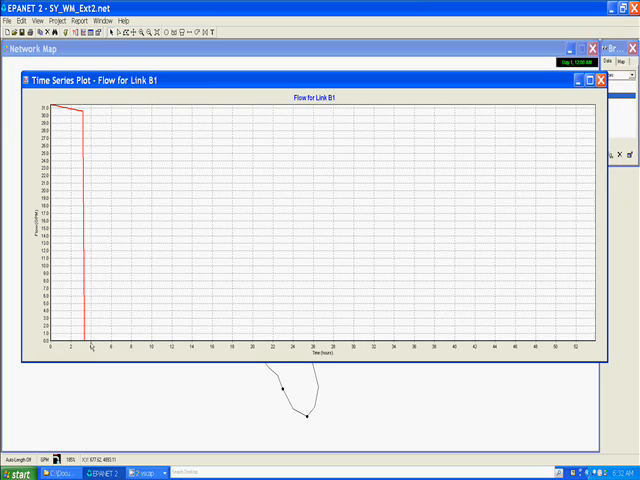
pyautogui.moveTo(287, 404)
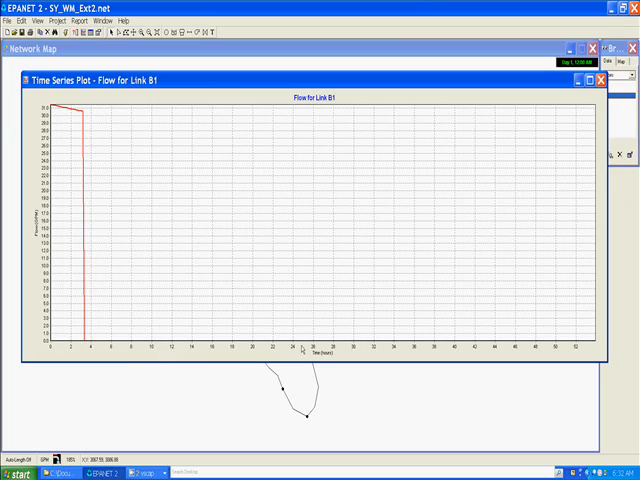
pyautogui.moveTo(367, 339)
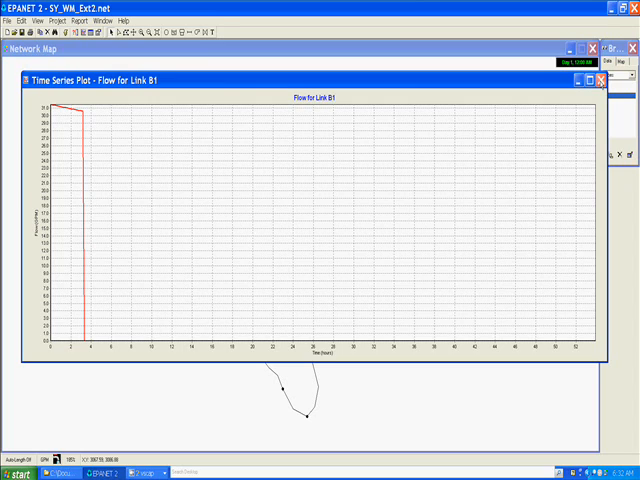
# Set Total Duration to 126 hours in the Times options
pyautogui.click(603, 81)
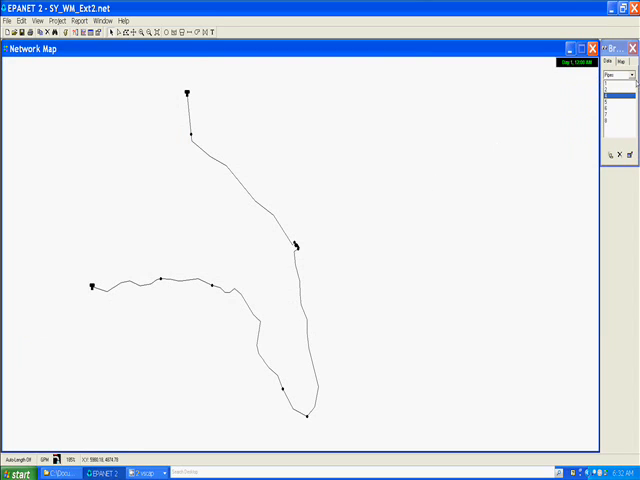
pyautogui.click(624, 75)
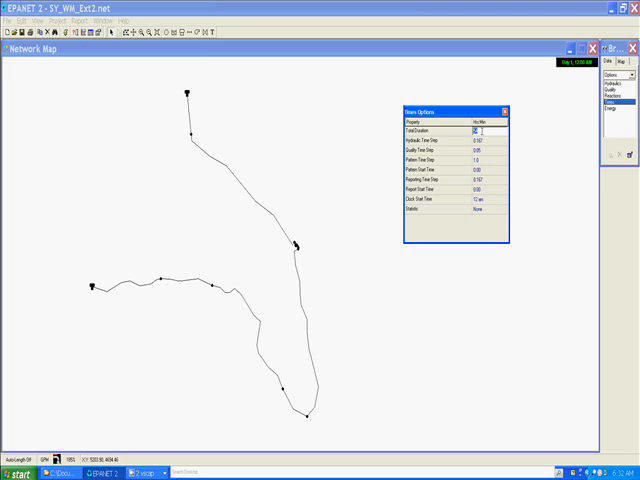
pyautogui.write('126')
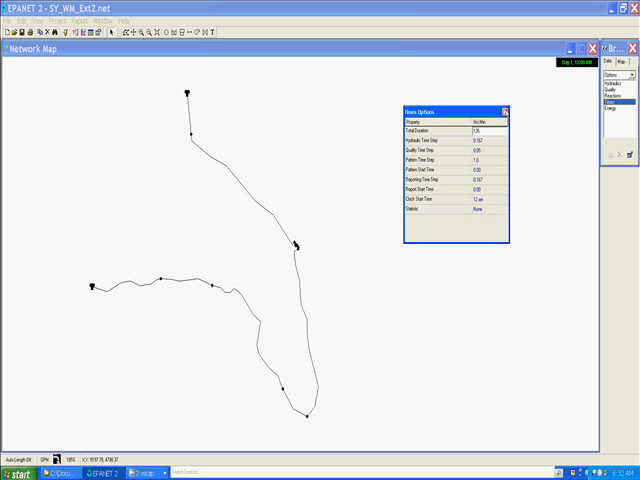
pyautogui.click(504, 111)
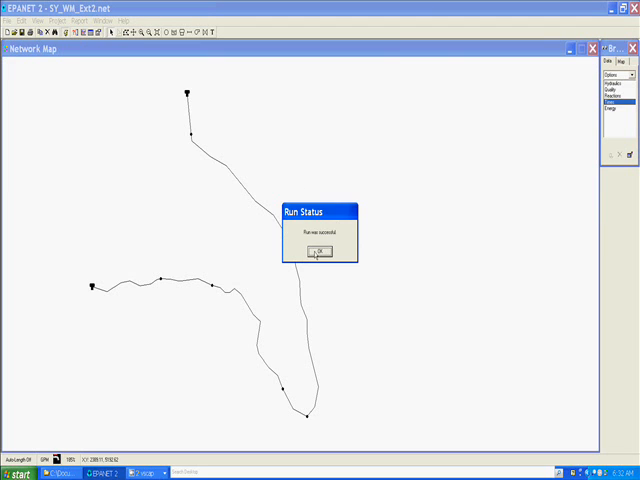
# Dismiss the run notice and graph Flow for pump B1 over time
pyautogui.click(316, 250)
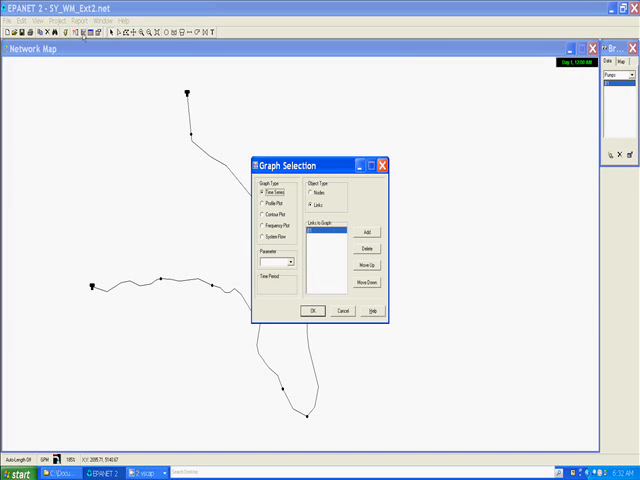
pyautogui.click(290, 262)
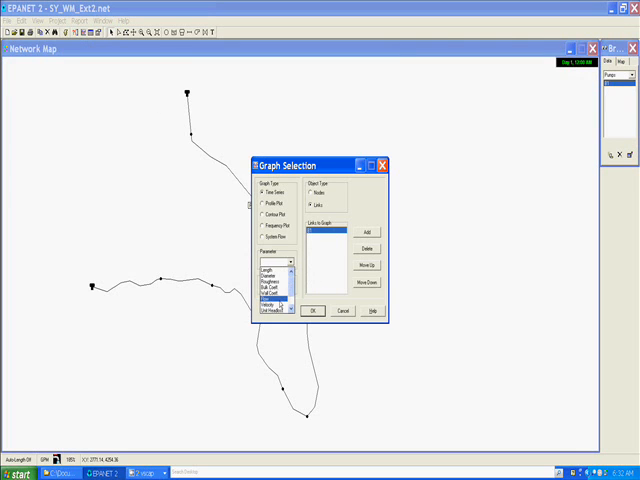
pyautogui.click(316, 311)
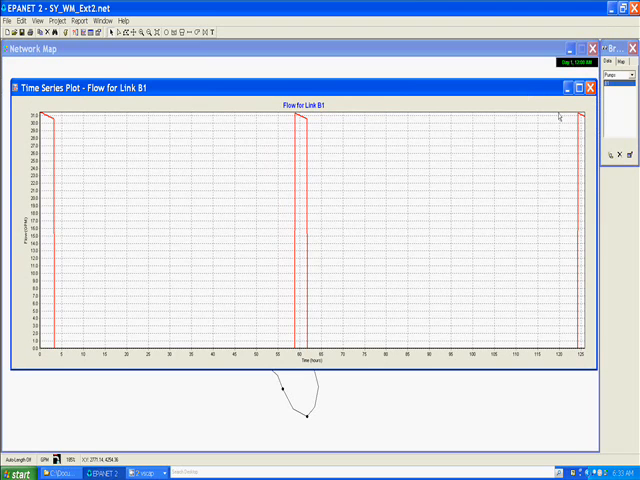
pyautogui.moveTo(595, 120)
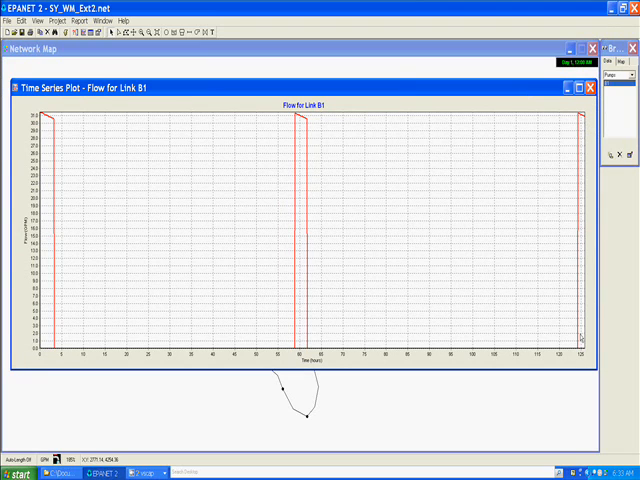
pyautogui.moveTo(267, 118)
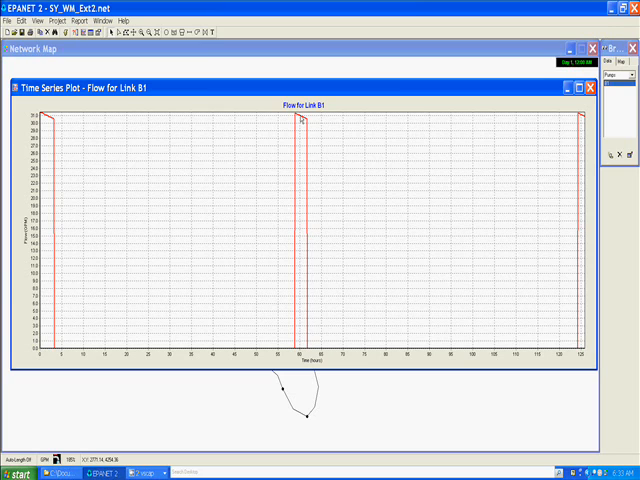
pyautogui.moveTo(322, 122)
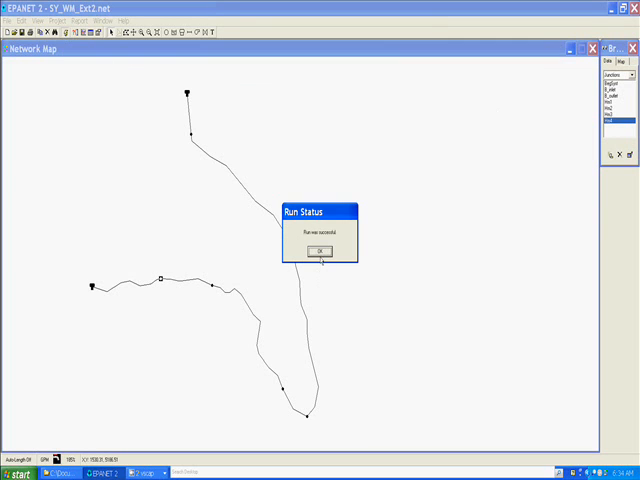
# Dismiss the run notice and create the B1 Flow time-series graph
pyautogui.click(319, 249)
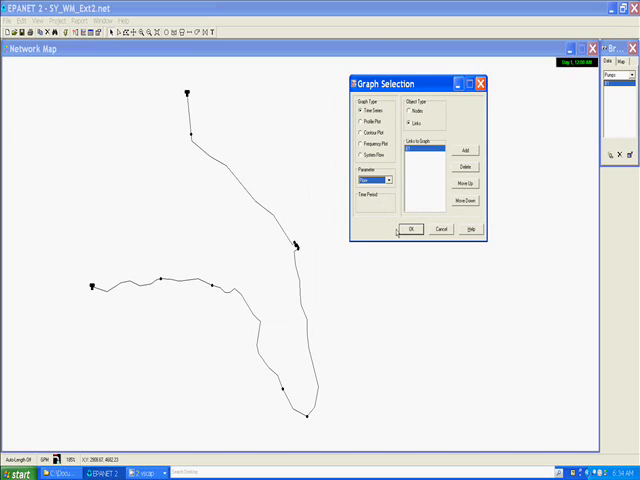
pyautogui.click(411, 229)
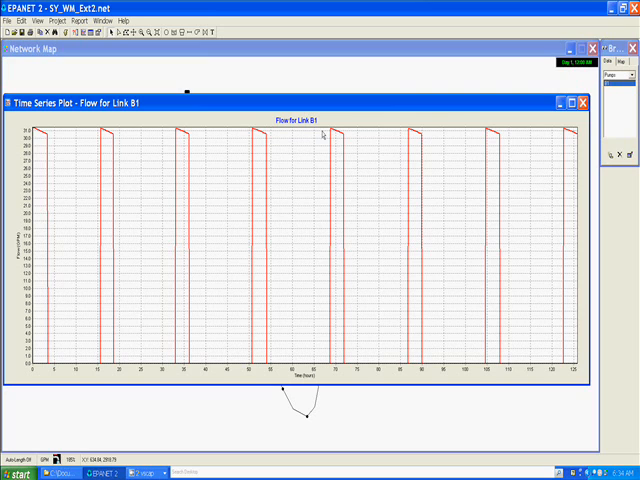
pyautogui.moveTo(399, 111)
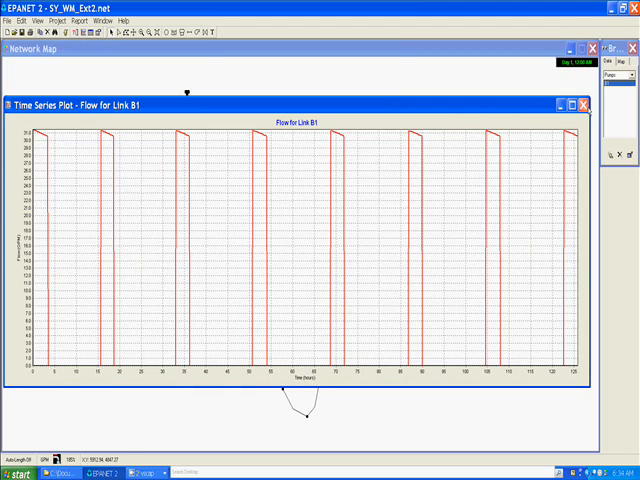
# Close the B1 flow plot window
pyautogui.click(614, 101)
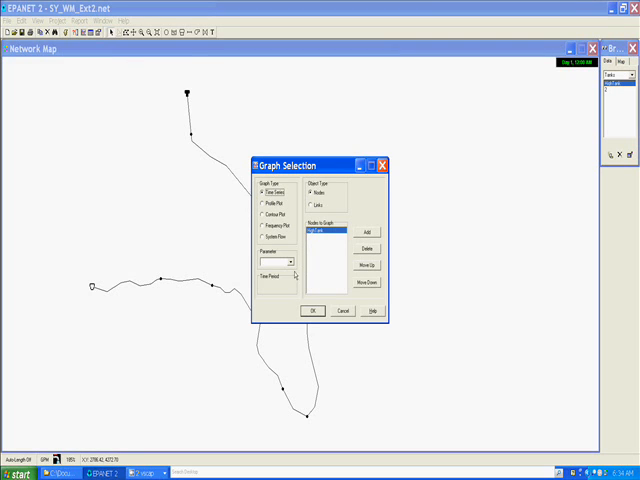
# Choose Head as the parameter and create the HighTank time-series graph
pyautogui.click(290, 262)
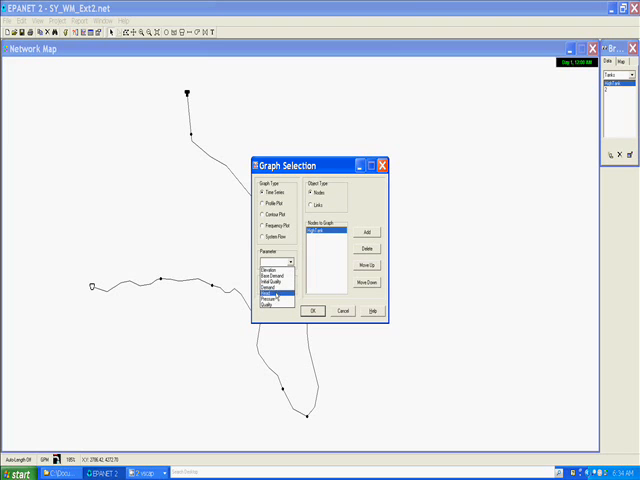
pyautogui.click(275, 285)
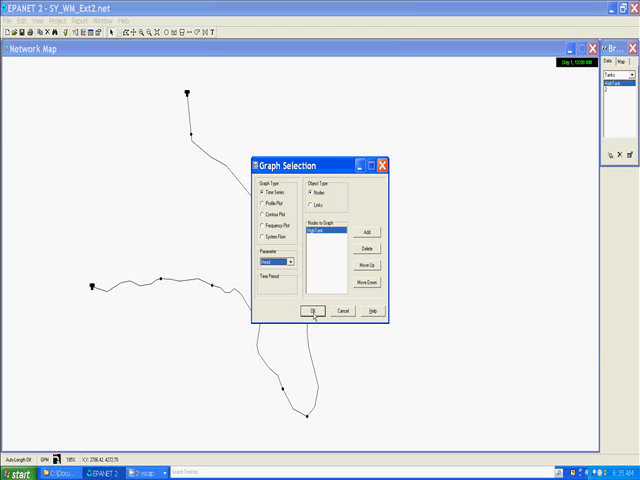
pyautogui.click(314, 311)
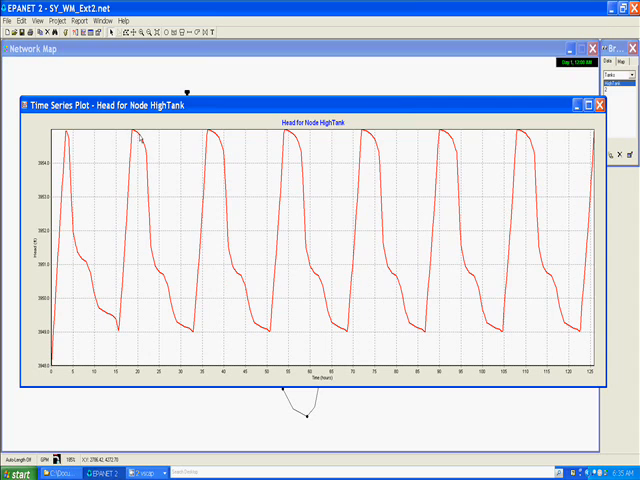
pyautogui.moveTo(70, 150)
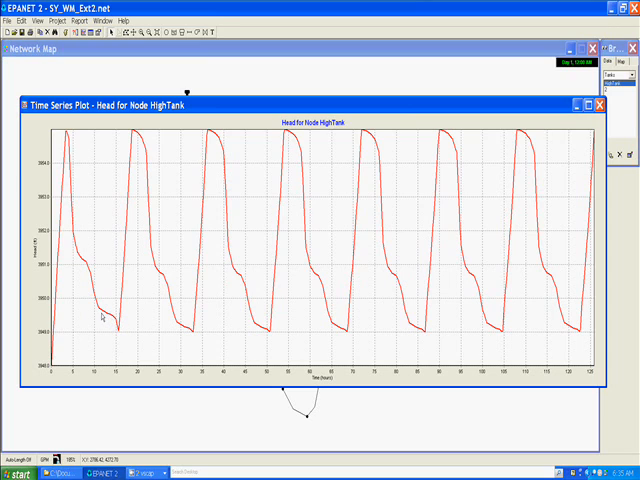
pyautogui.moveTo(115, 330)
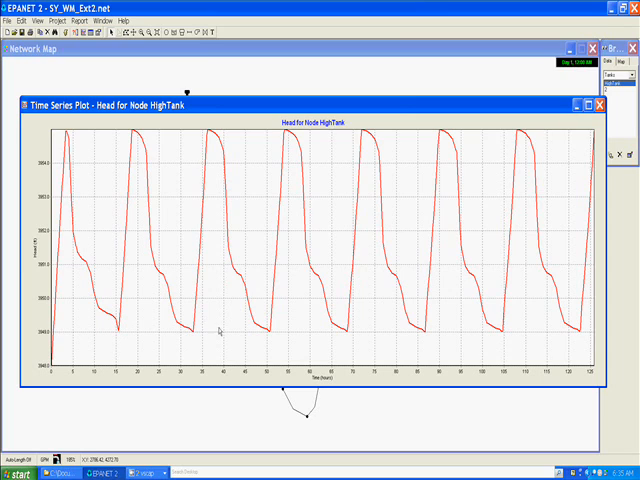
pyautogui.moveTo(278, 146)
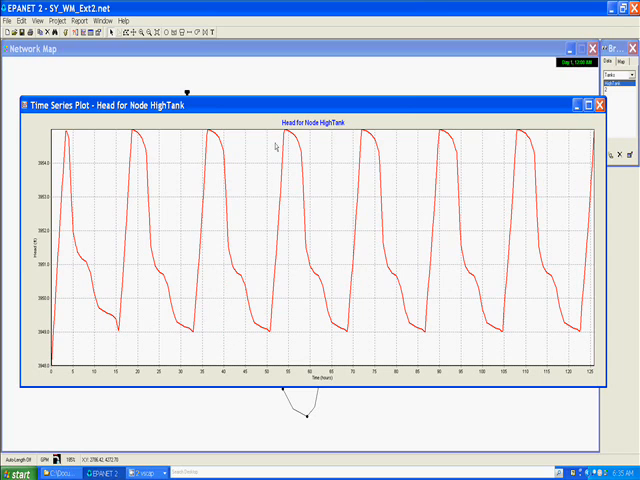
pyautogui.moveTo(448, 271)
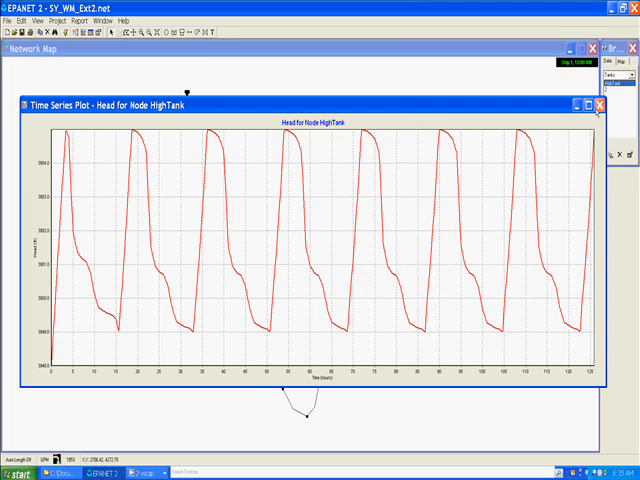
# Close the Head for Node HighTank plot window
pyautogui.click(606, 104)
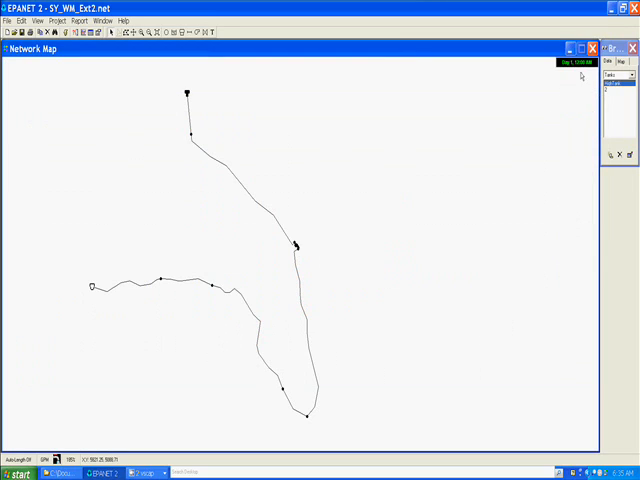